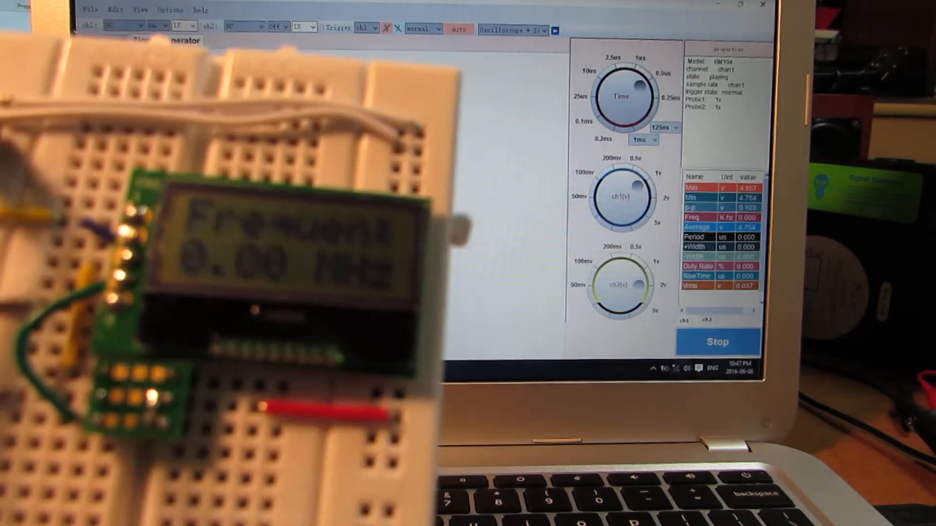
# Show the signal generator panel next to the scope, still at 0 Hz.
pyautogui.click(167, 41)
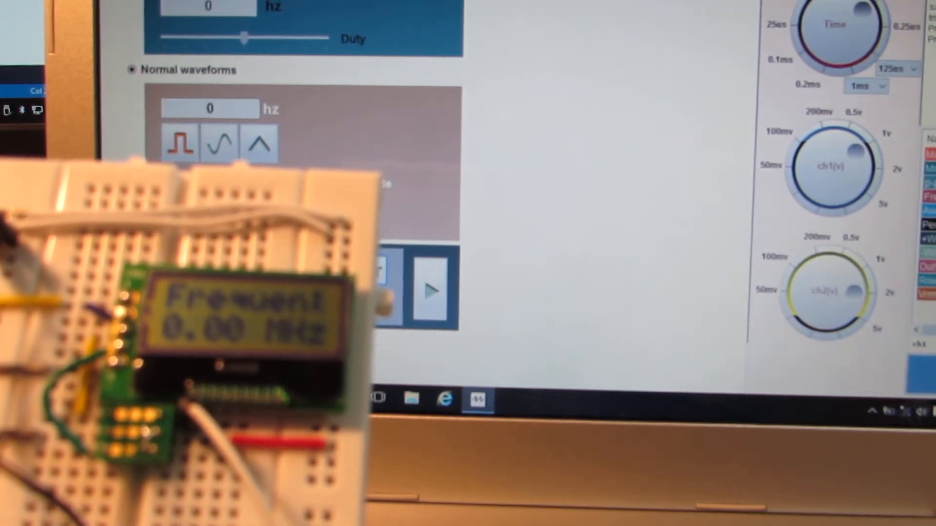
# Enter 500000 Hz as the normal waveform frequency, triggering a divide-by-zero error.
pyautogui.write('500000')
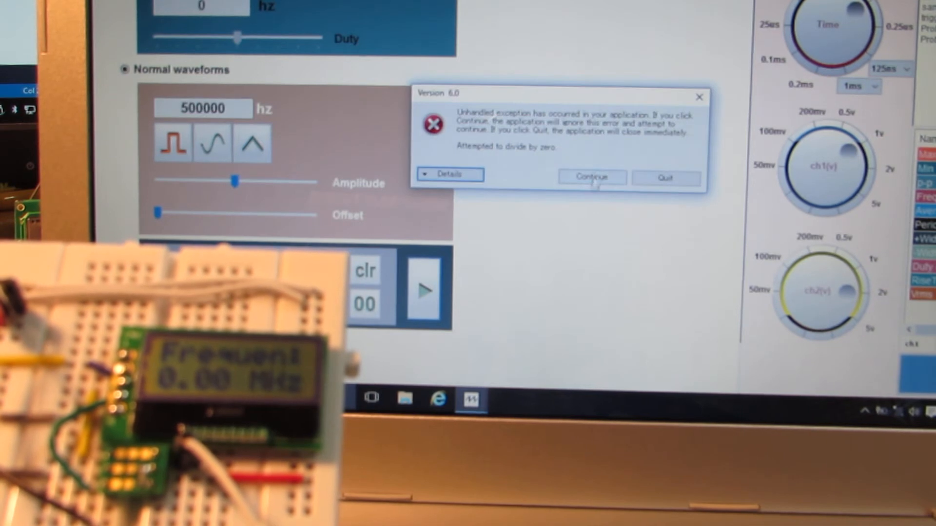
# Dismiss the error and run a 1000000 Hz waveform so the LCD counter reads 1.00 MHz.
pyautogui.click(592, 177)
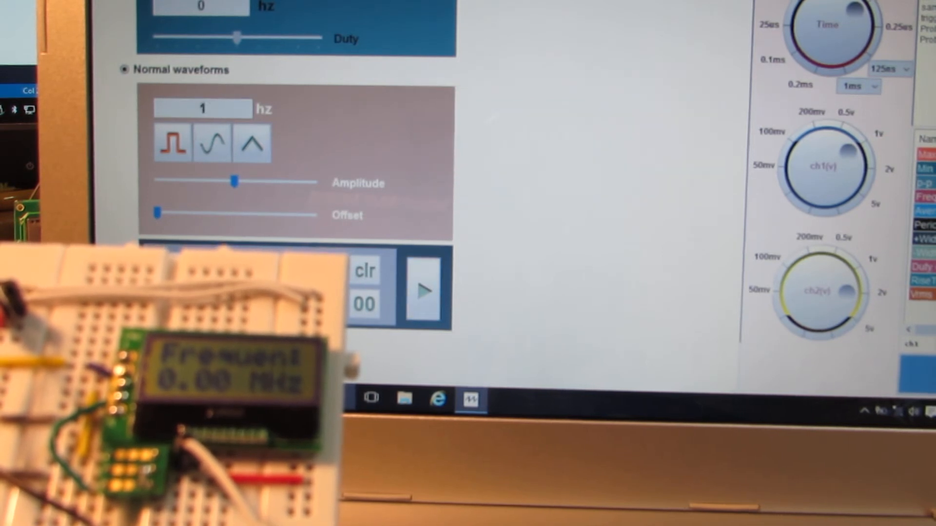
pyautogui.write('1000000')
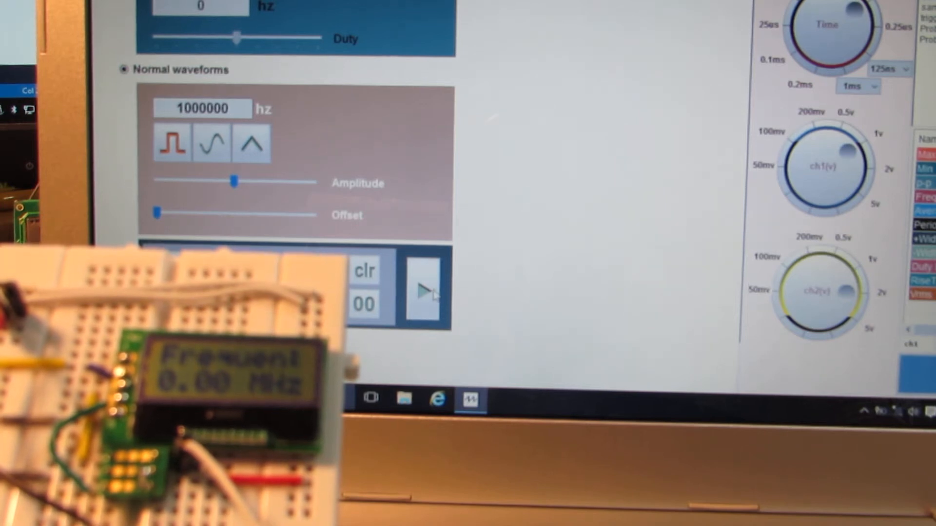
pyautogui.click(424, 289)
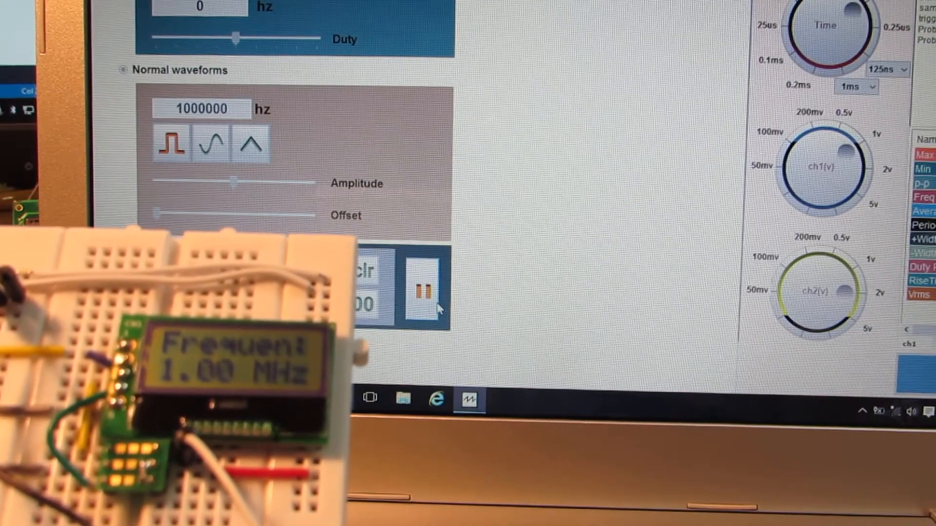
# Pause the output, change it to 1500000 Hz and run it so the LCD reads 1.50 MHz.
pyautogui.click(422, 289)
pyautogui.write('1500000')
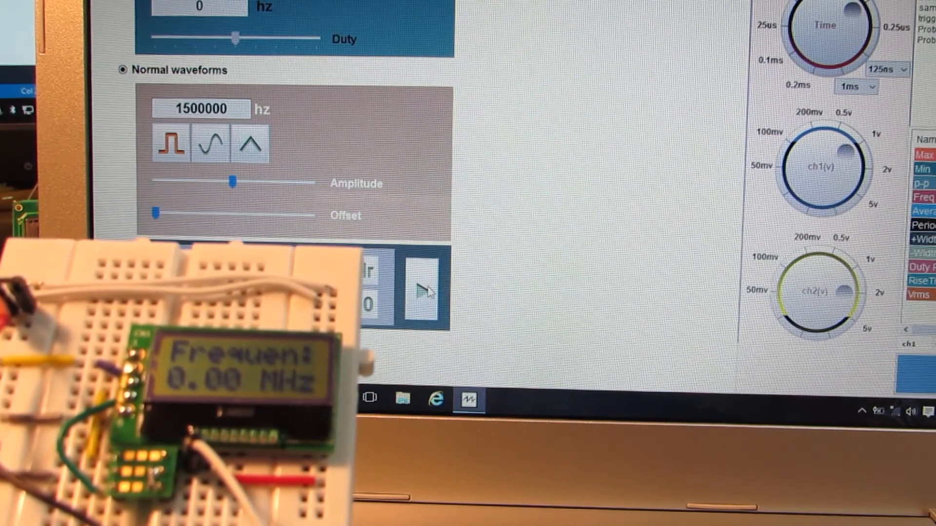
pyautogui.click(422, 292)
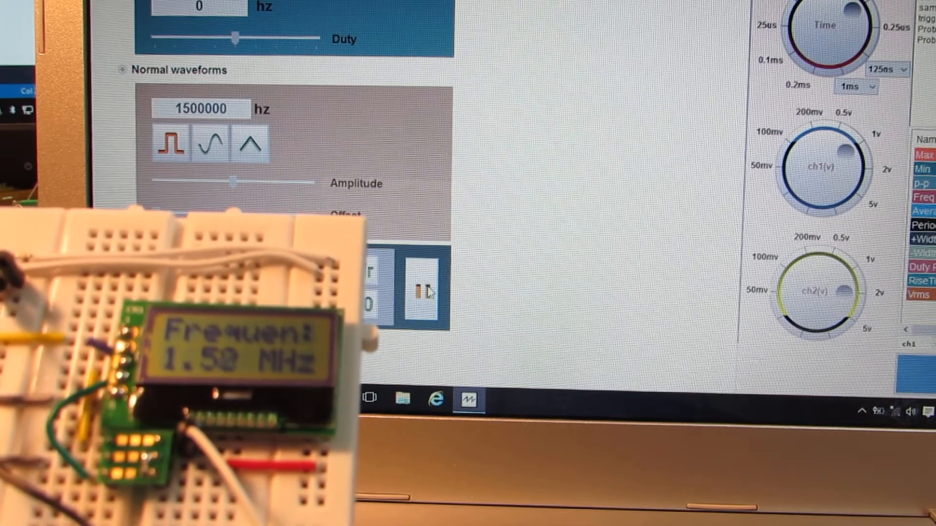